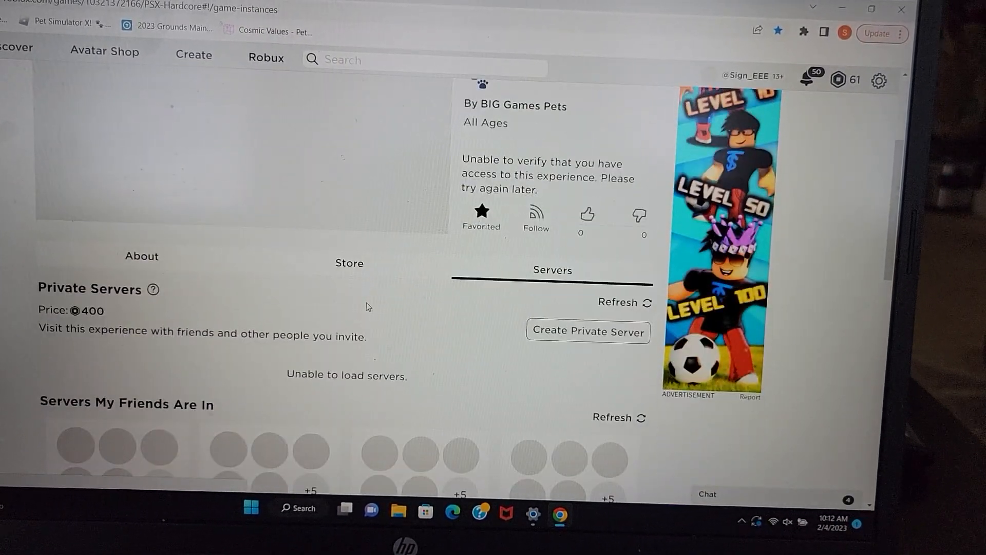
Scroll the Pet Simulator X Servers tab down to the 'Servers My Friends Are In' section
scroll(down, 3)
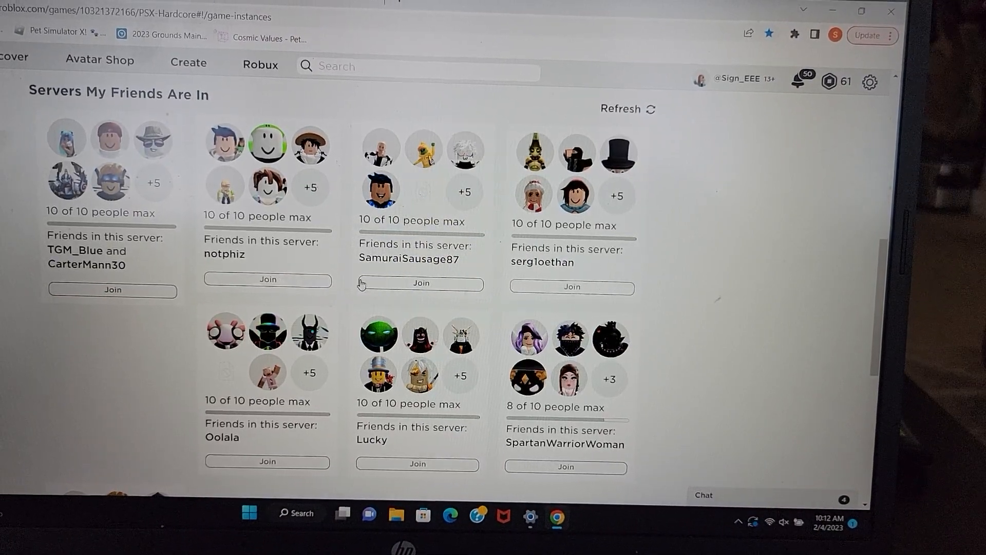
scroll(down, 3)
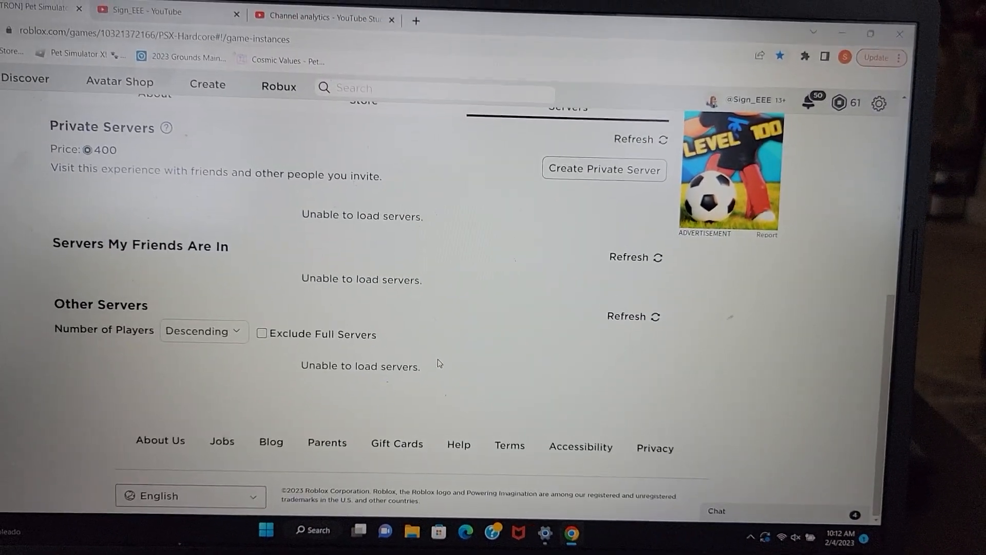
scroll(up, 3)
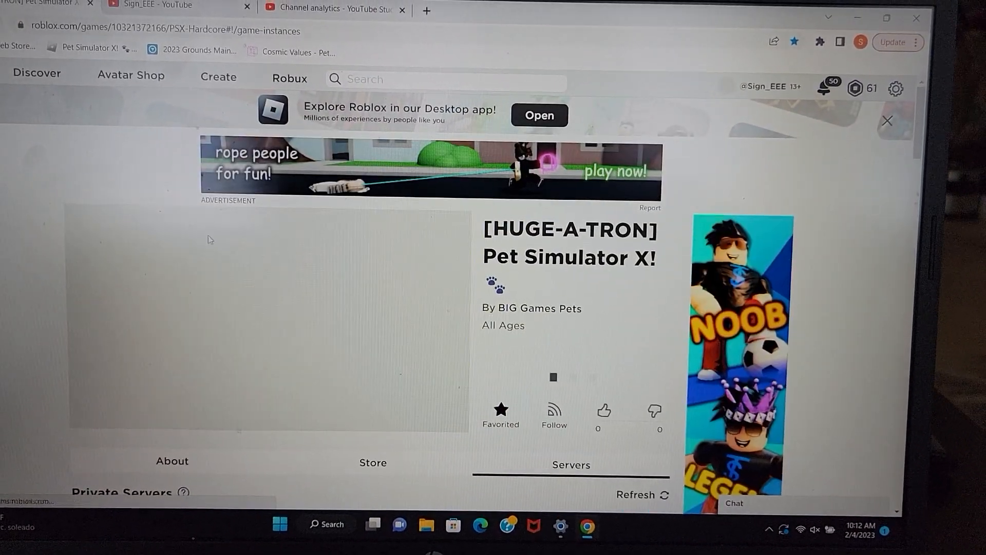
scroll(down, 3)
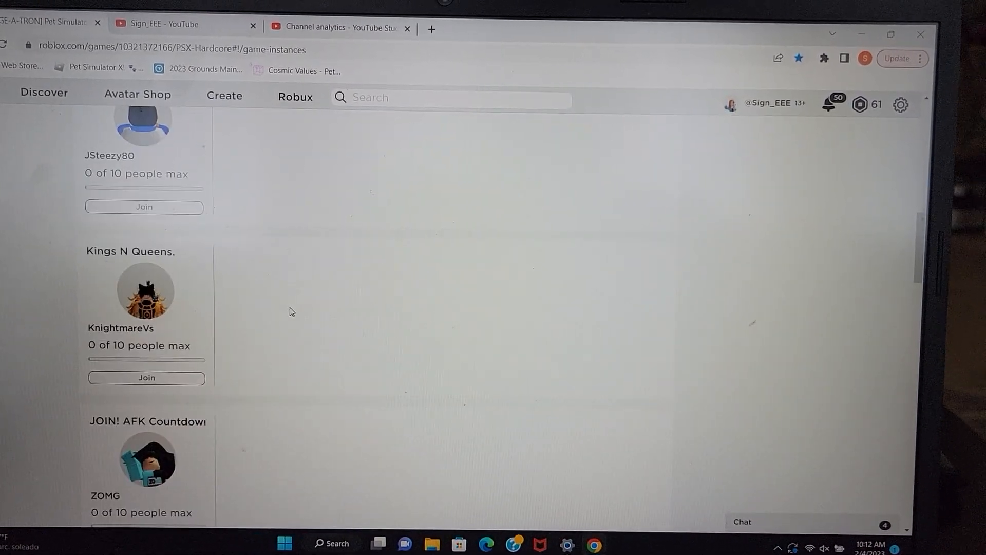
scroll(up, 3)
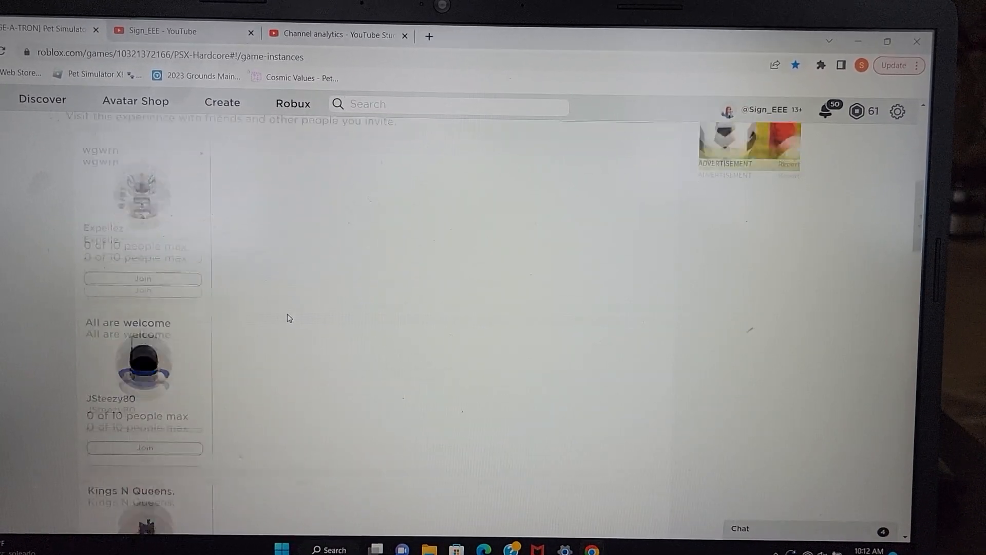
scroll(down, 3)
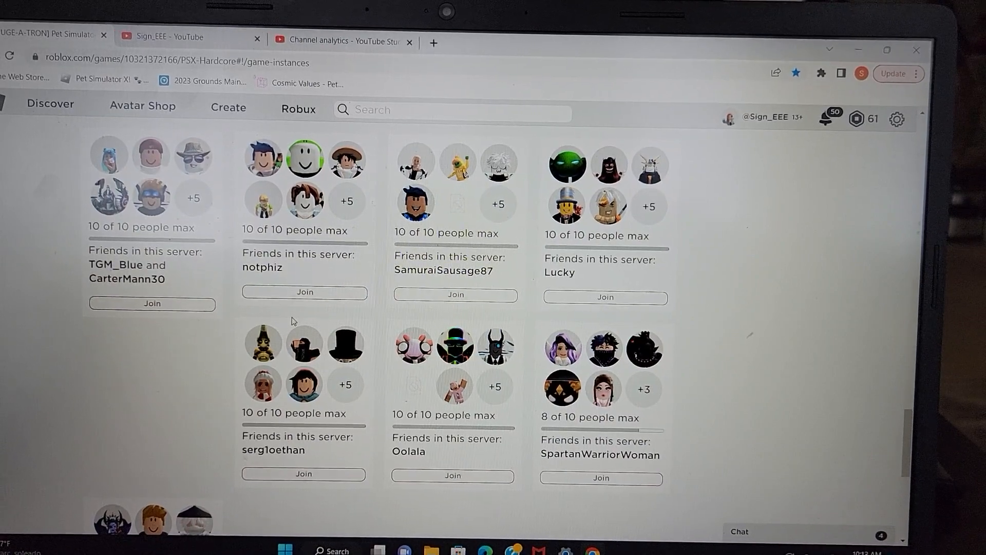
scroll(down, 3)
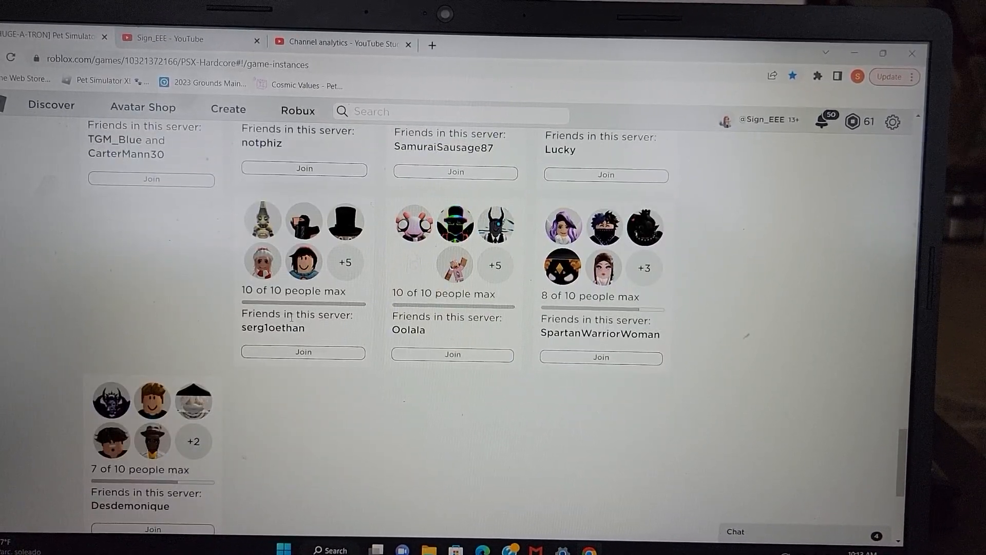
scroll(down, 3)
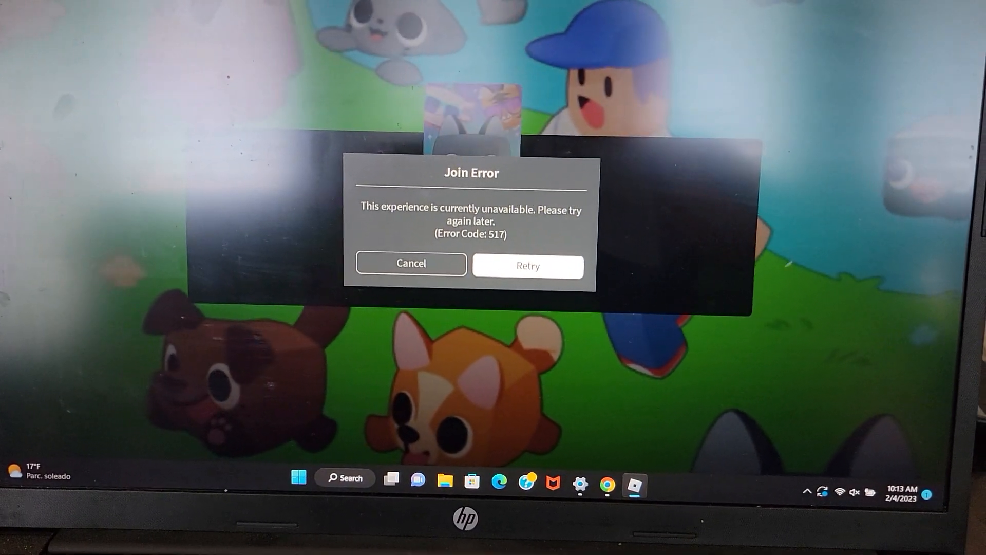
click(411, 263)
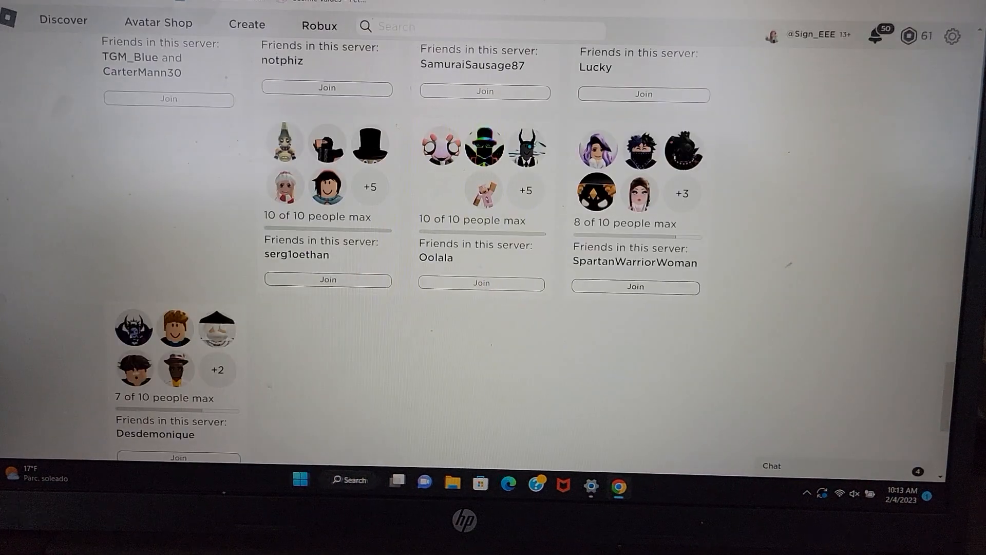
scroll(up, 3)
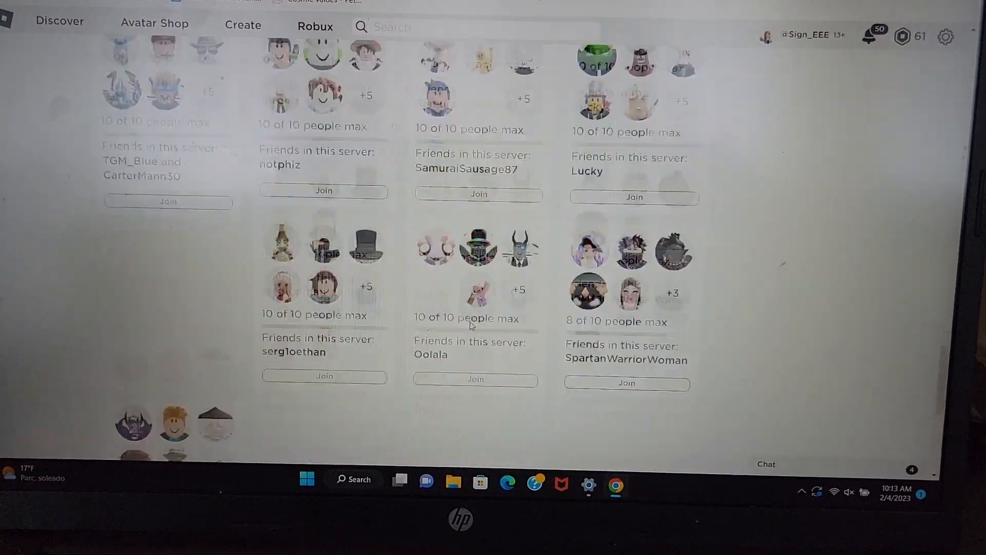
scroll(down, 3)
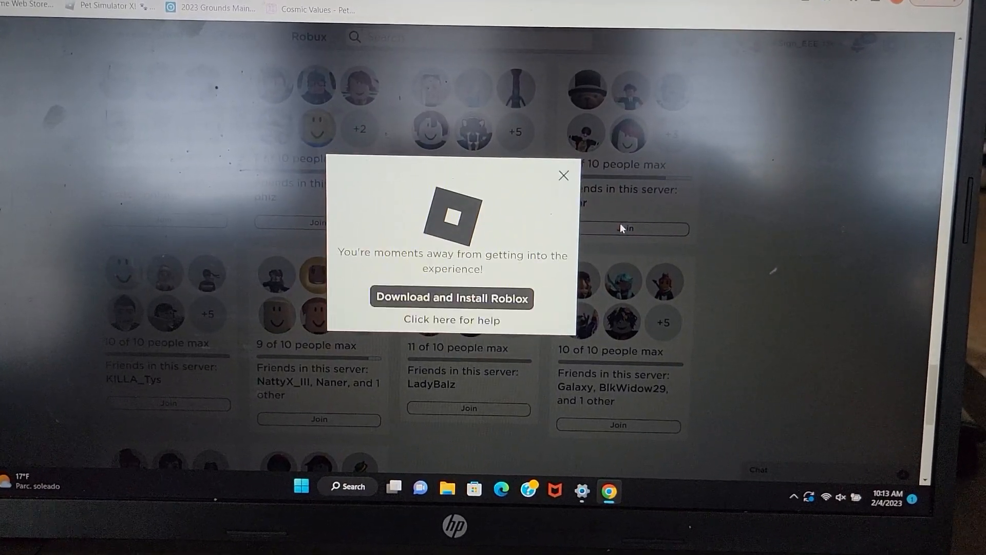
Join a friend's server, then scroll further through the friends' servers list
click(451, 297)
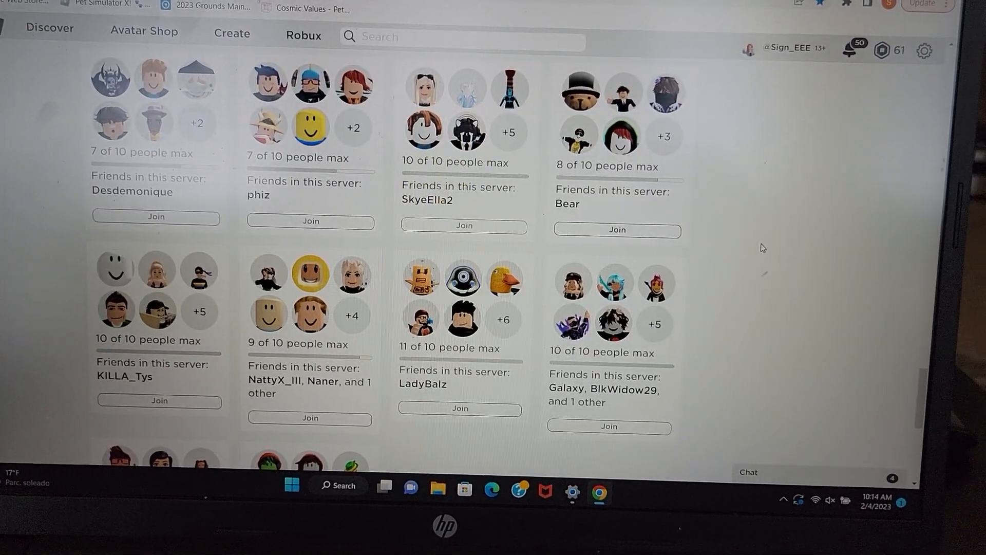
scroll(down, 3)
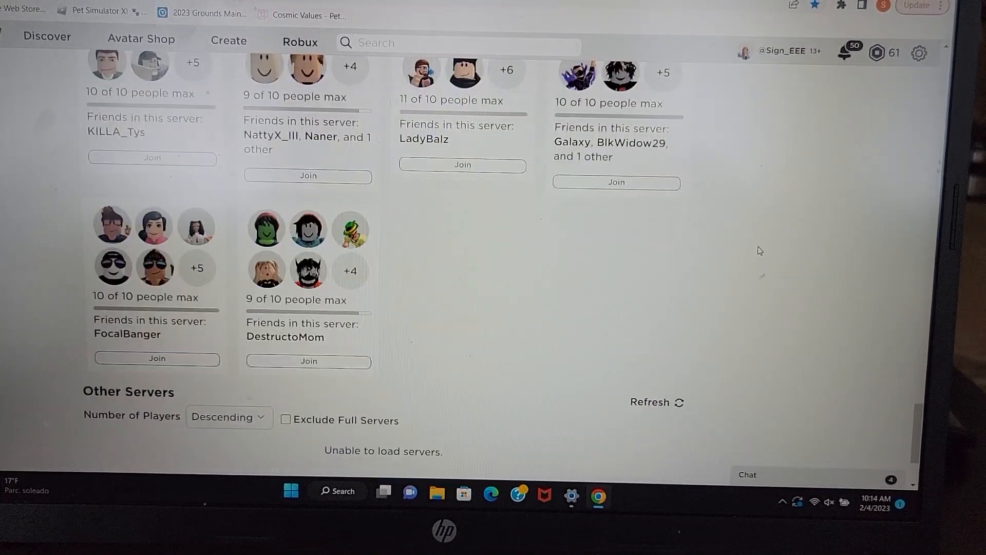
scroll(up, 3)
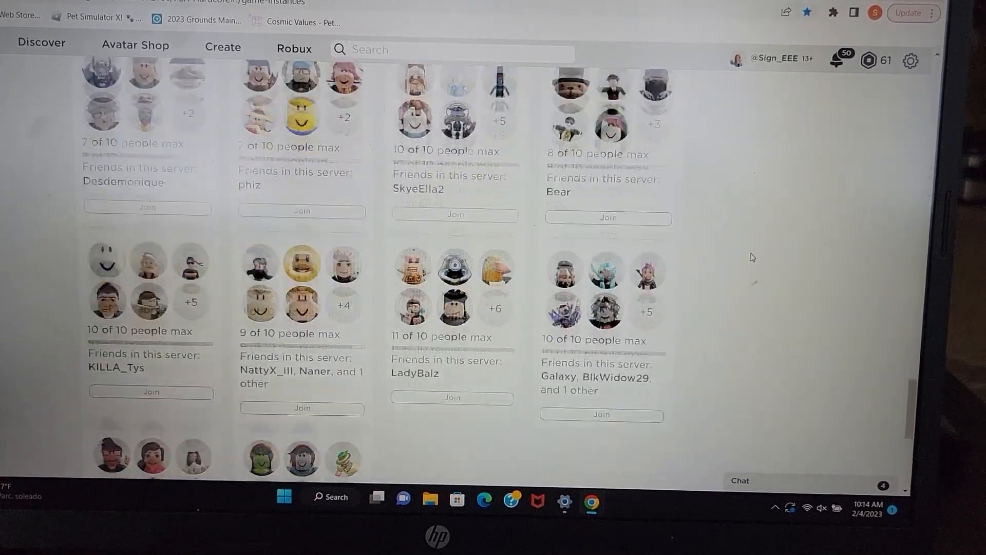
scroll(down, 3)
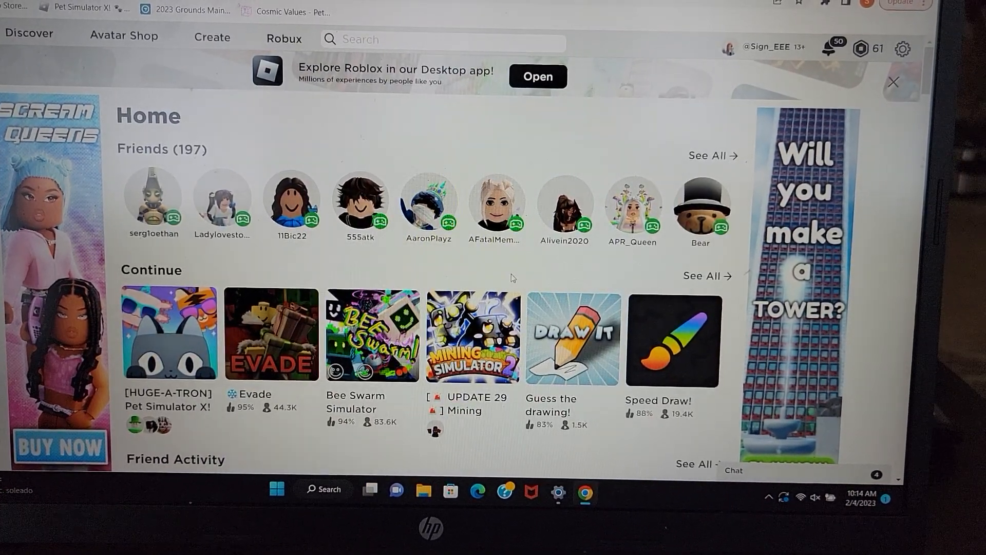
Go to the HUGE-A-TRON Pet Simulator X game page and show its Servers list
scroll(down, 3)
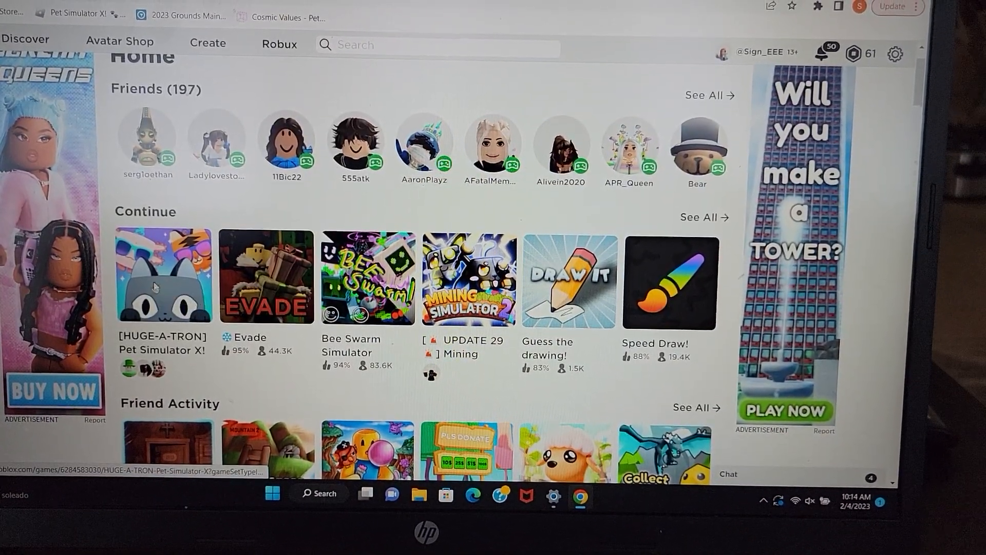
click(162, 276)
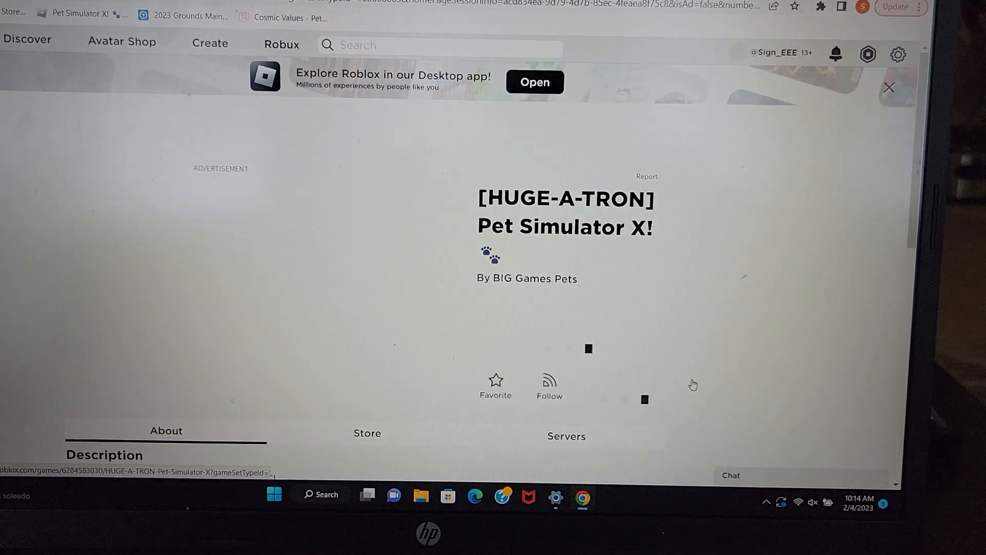
click(564, 435)
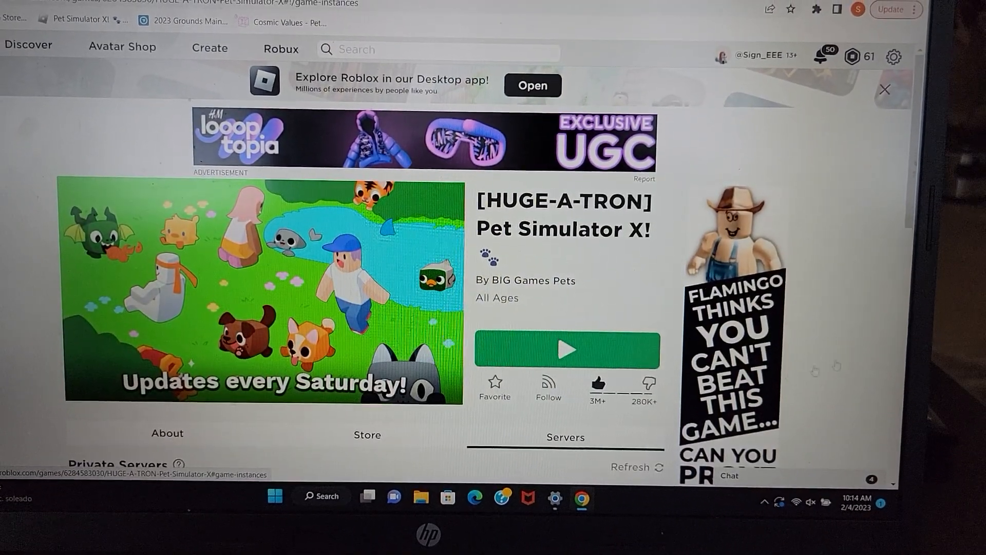
Scroll through Servers My Friends Are In and join a friend's server with 9 of 10 players
scroll(down, 3)
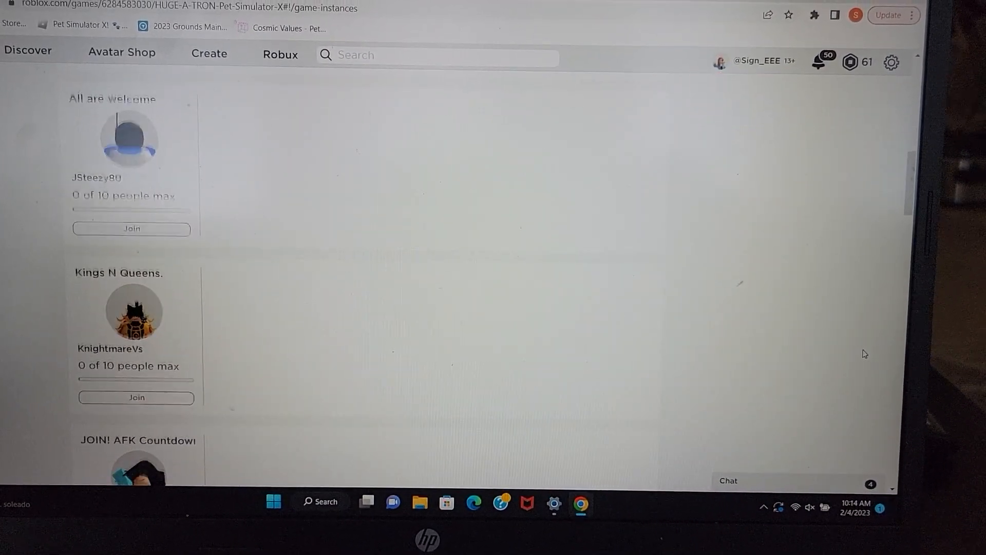
scroll(down, 3)
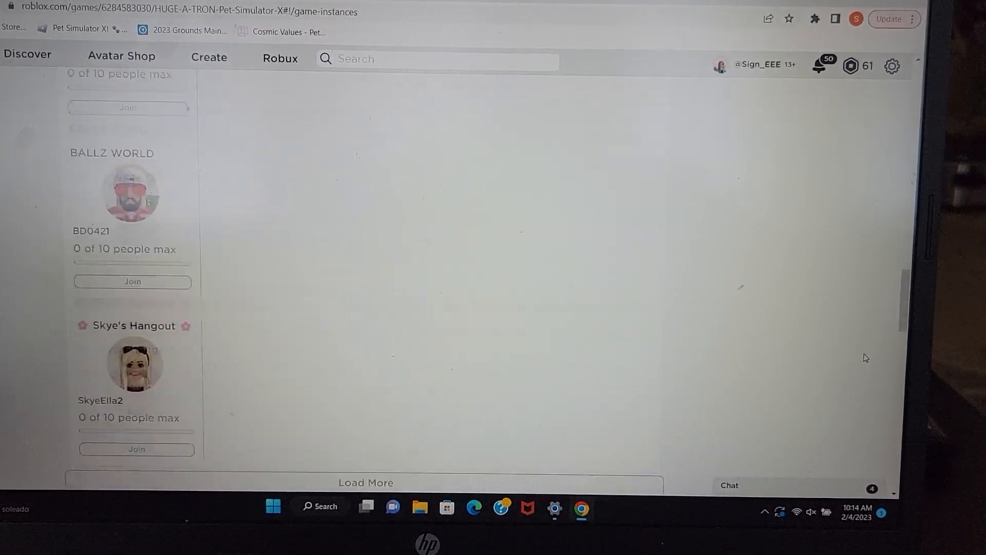
scroll(down, 3)
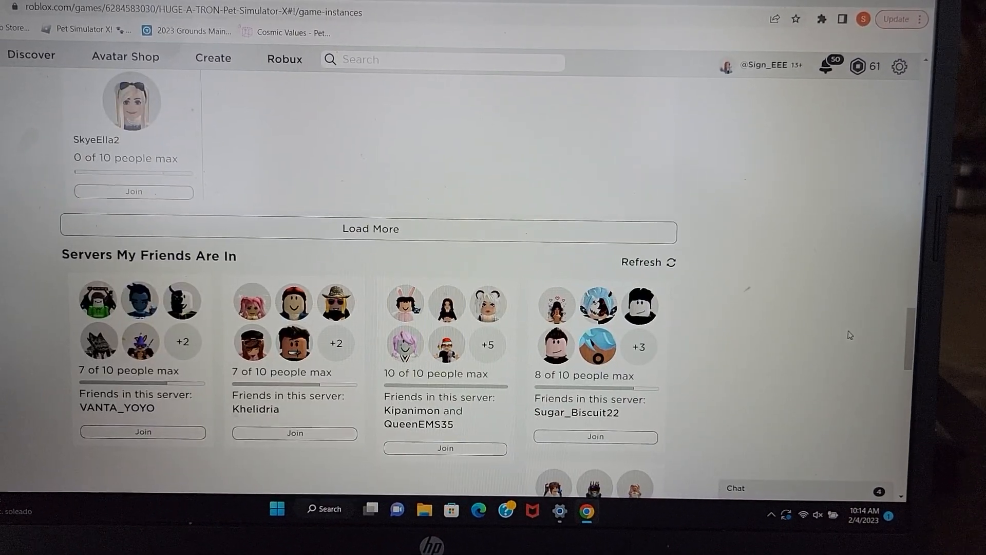
scroll(down, 3)
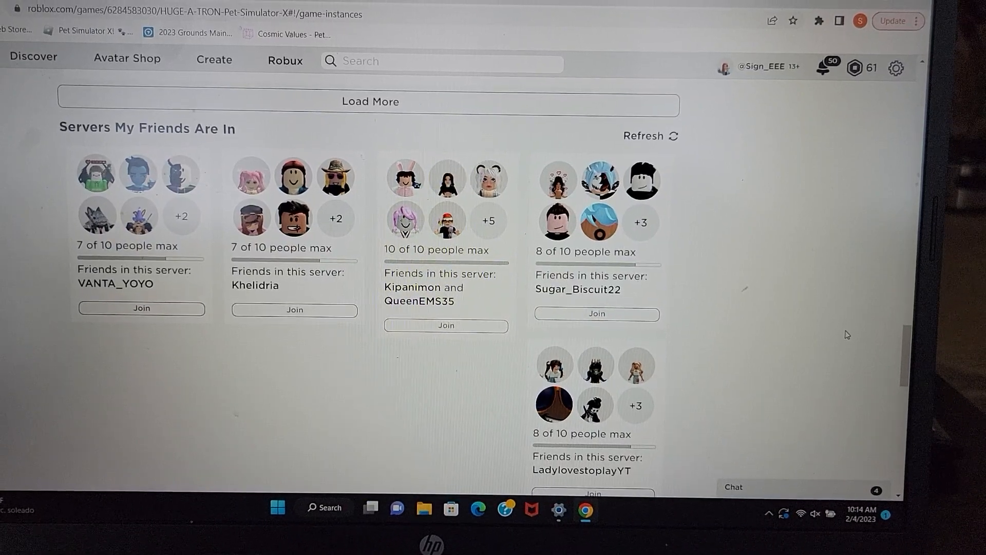
scroll(down, 3)
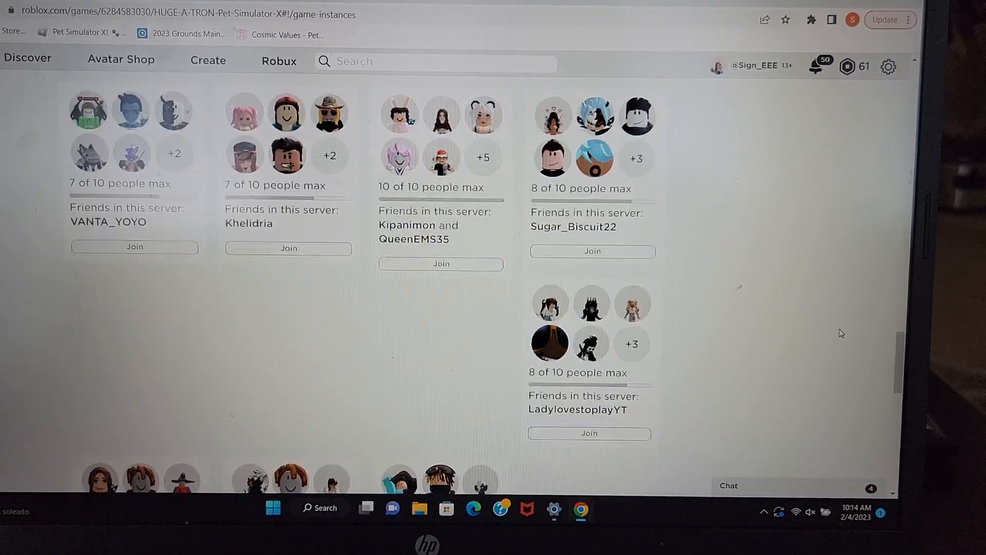
scroll(down, 3)
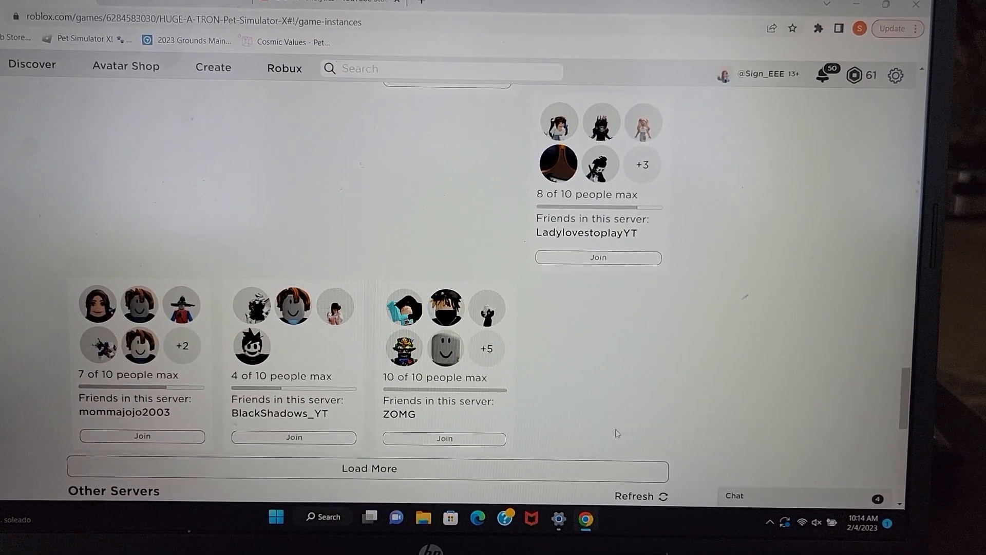
scroll(down, 3)
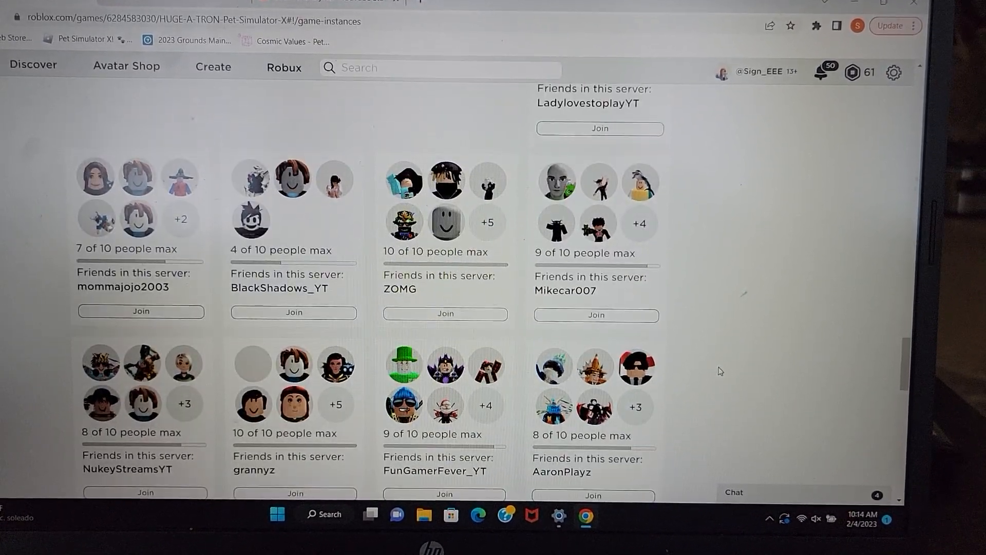
scroll(down, 3)
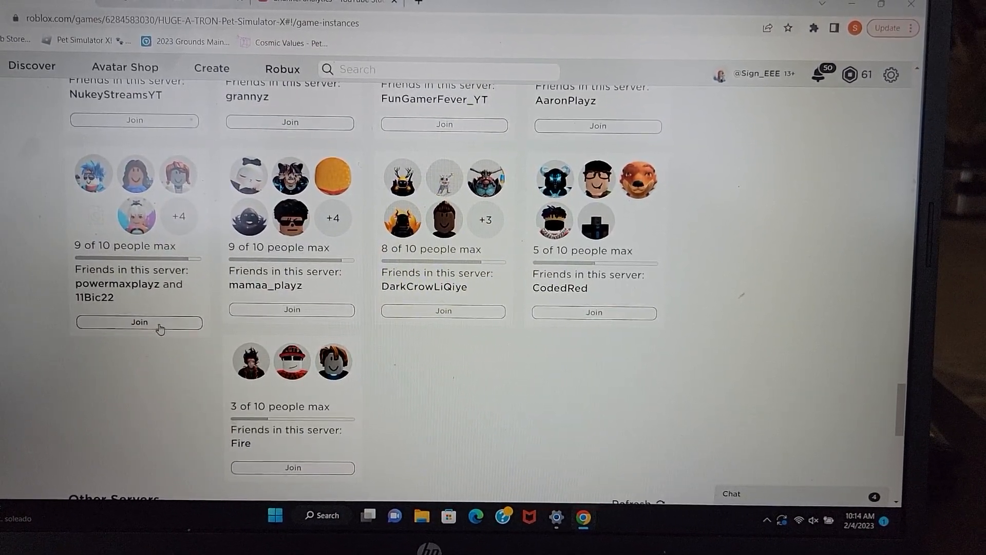
click(138, 322)
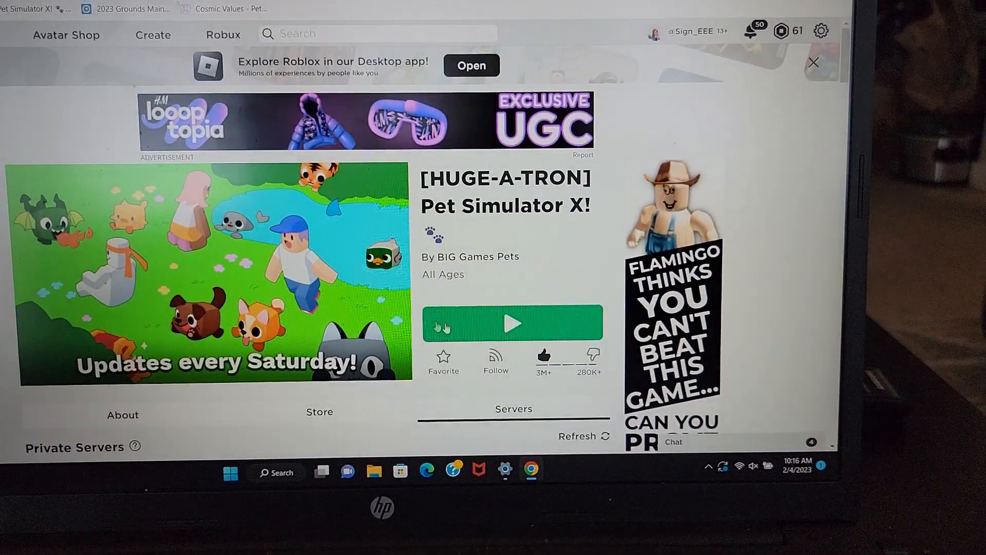
Launch Pet Simulator X from the green Play button, retrying once when prompted
click(513, 322)
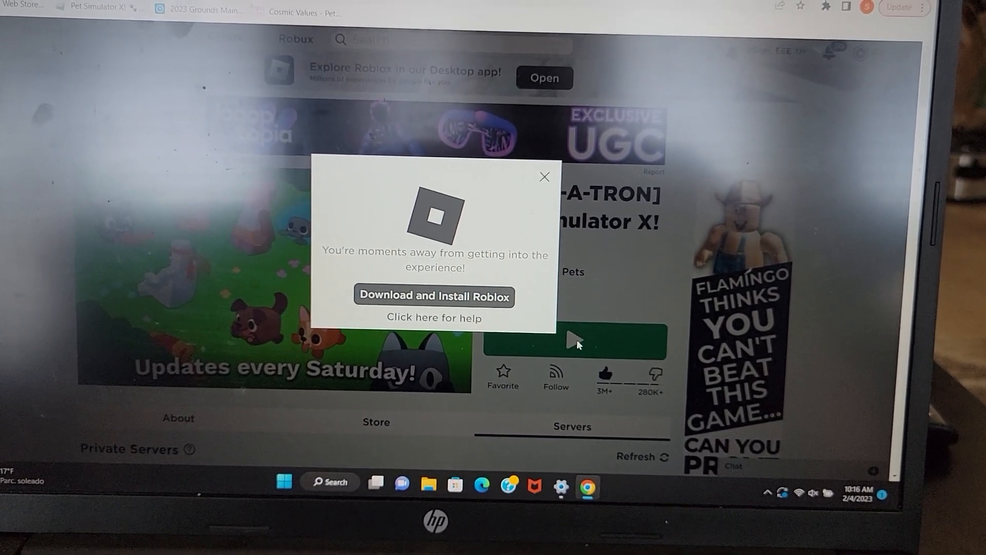
click(433, 295)
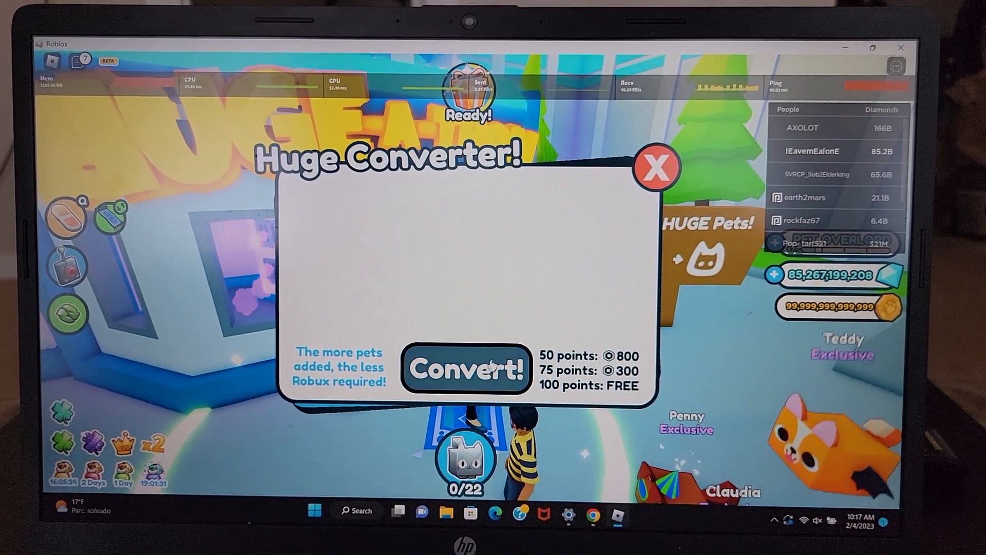
Close the empty Huge Converter! window with its red X, returning to the HUGE-A-TRON area
click(656, 166)
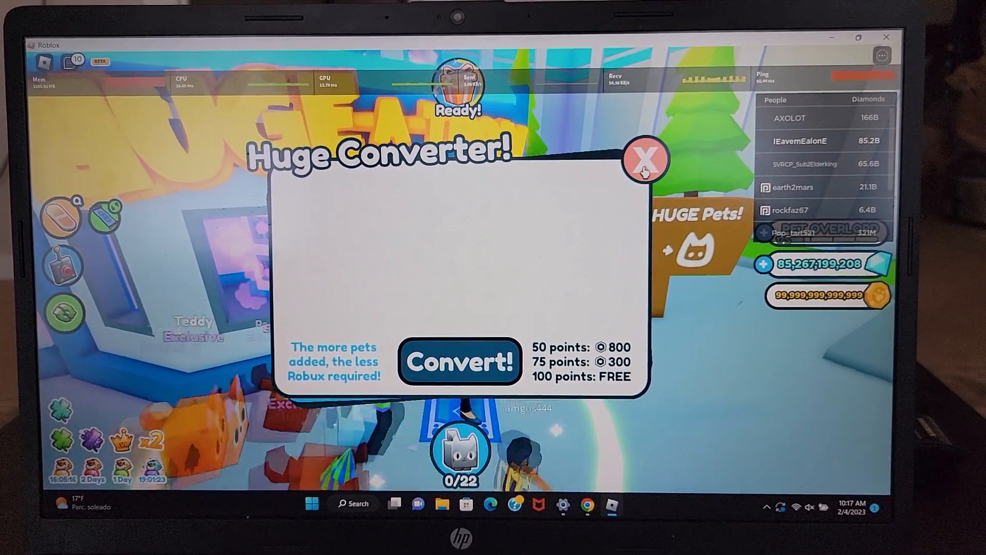
click(646, 159)
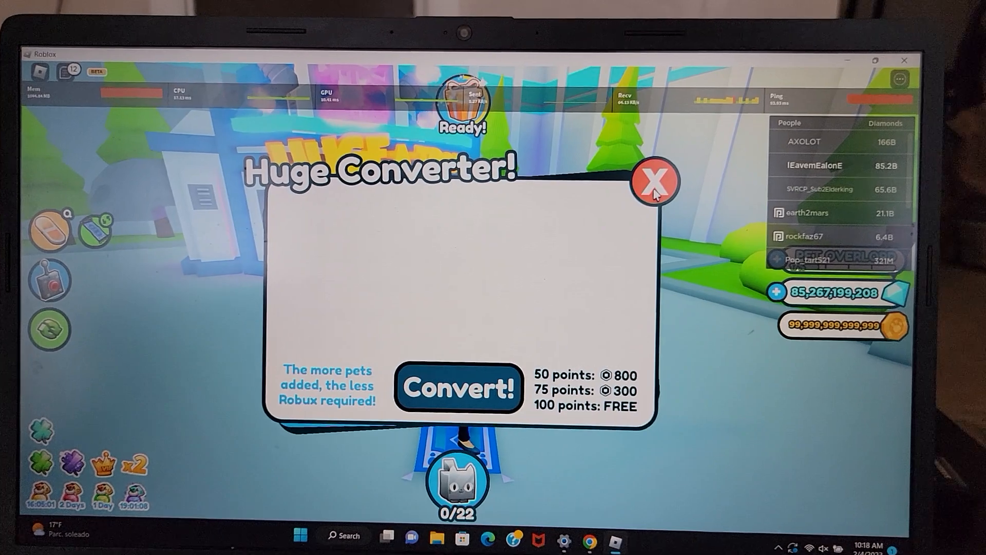
click(656, 180)
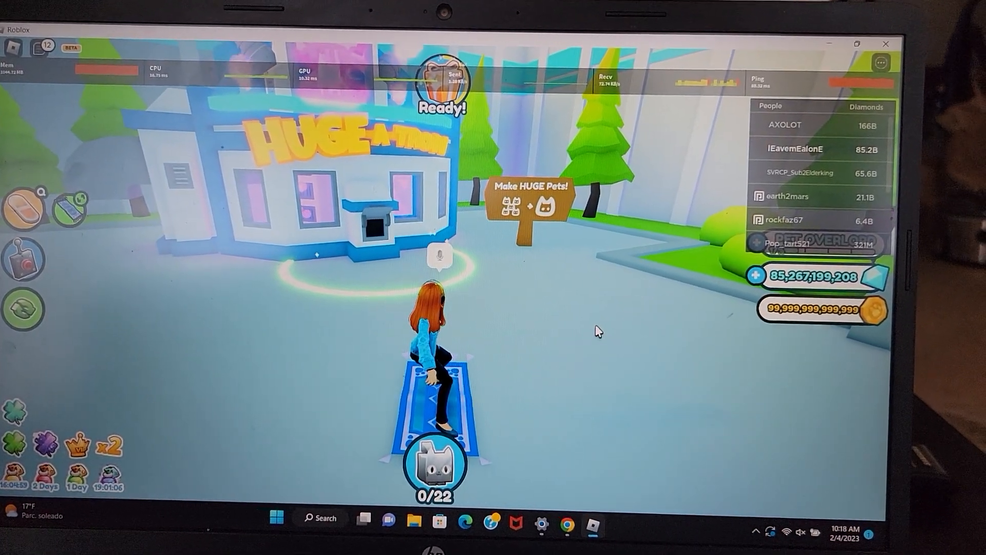